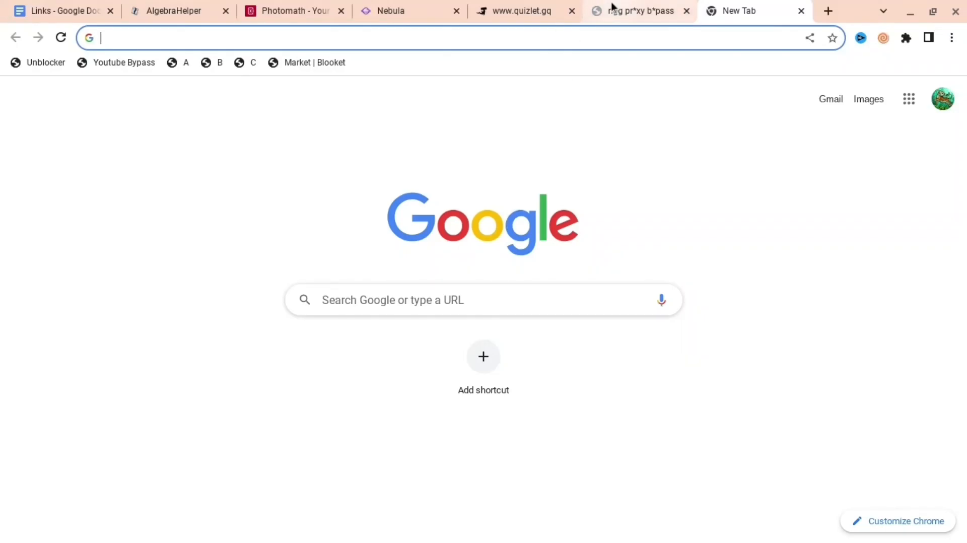
Step: View the ngg game proxy page and begin entering 'roblo' in its URL box
left_click(638, 10)
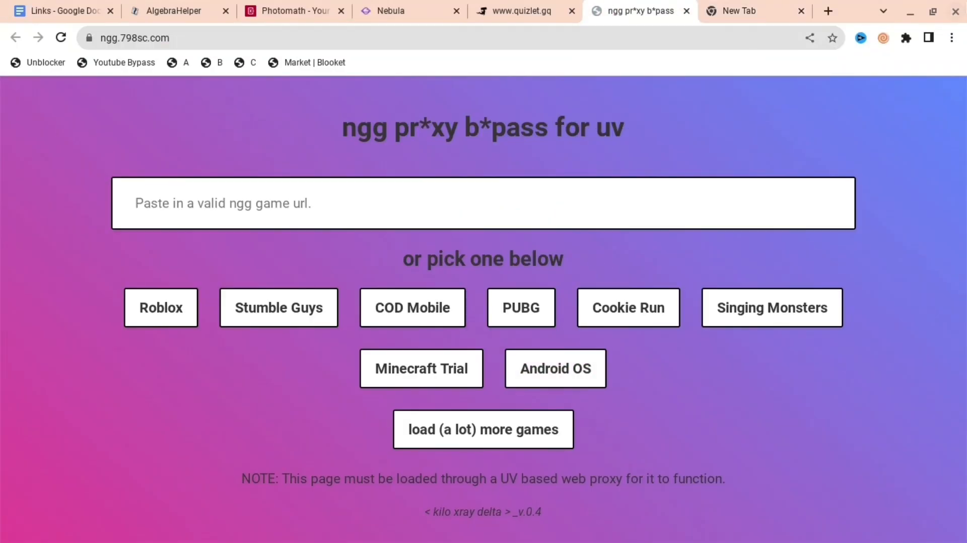
type("roblo")
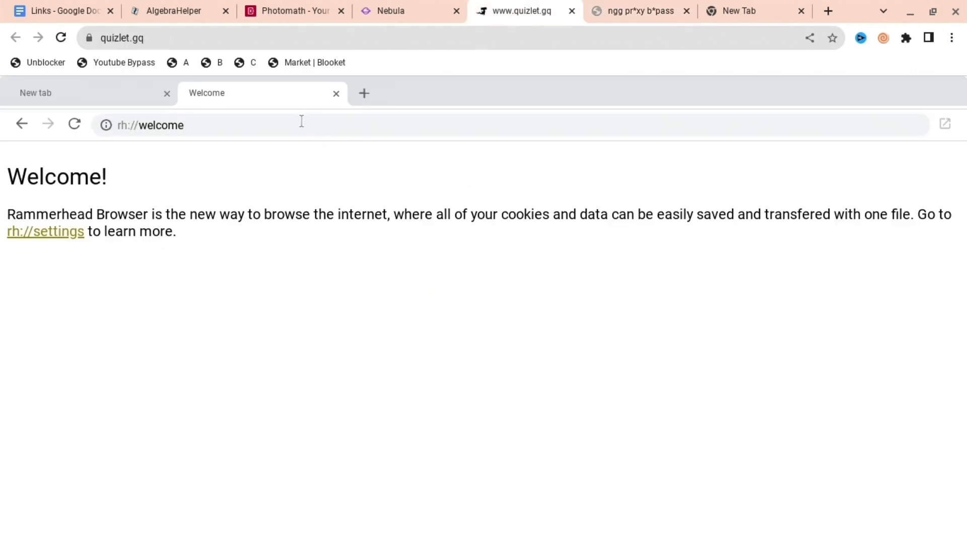
Step: Load discord.com through the Rammerhead proxy from the address suggestions
left_click(216, 125)
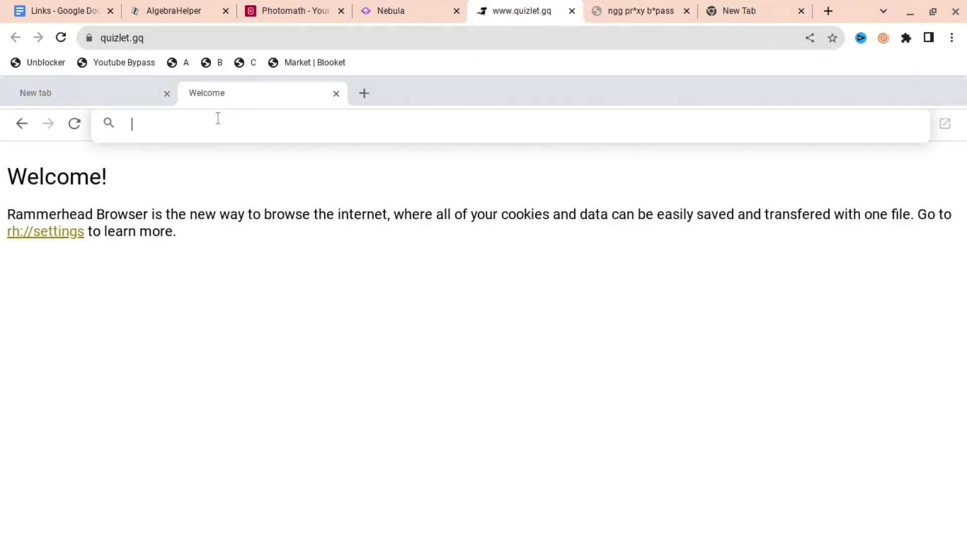
type("discord.co")
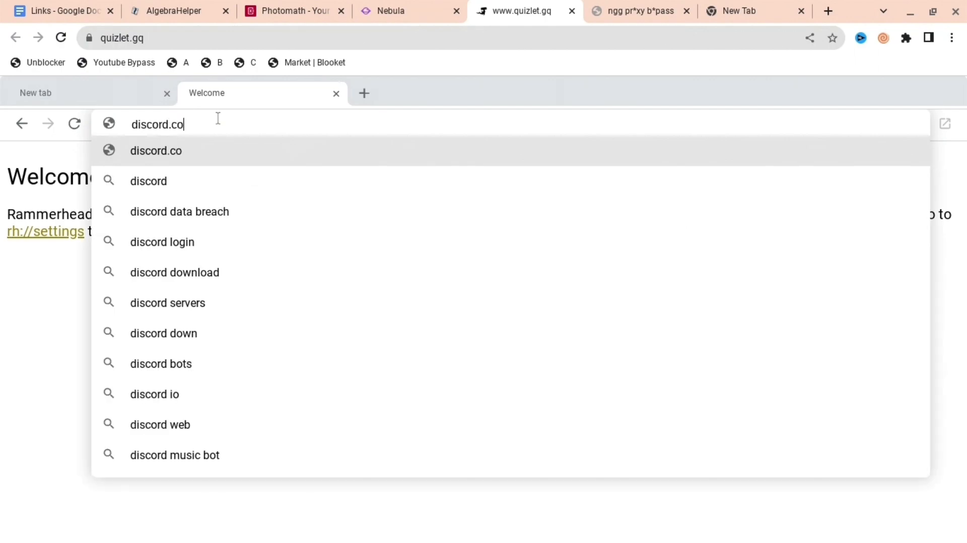
left_click(391, 11)
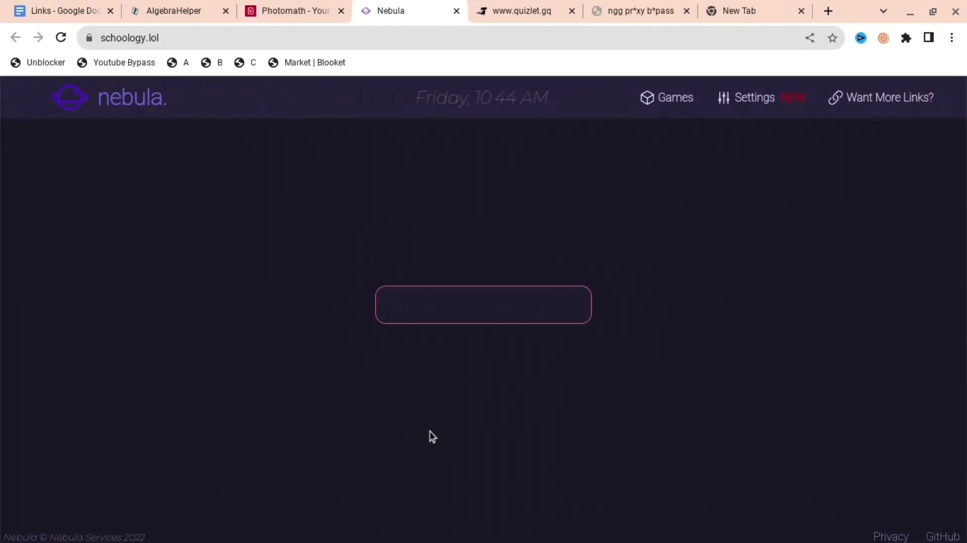
Step: Enter google.com in Nebula, then move to the Holy Unblocker proxy tab
type("google.com")
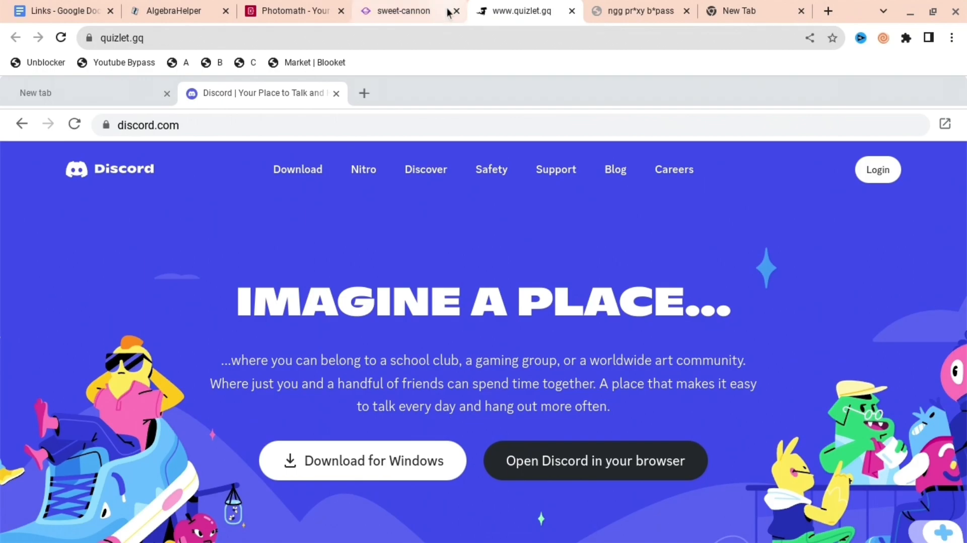
left_click(290, 11)
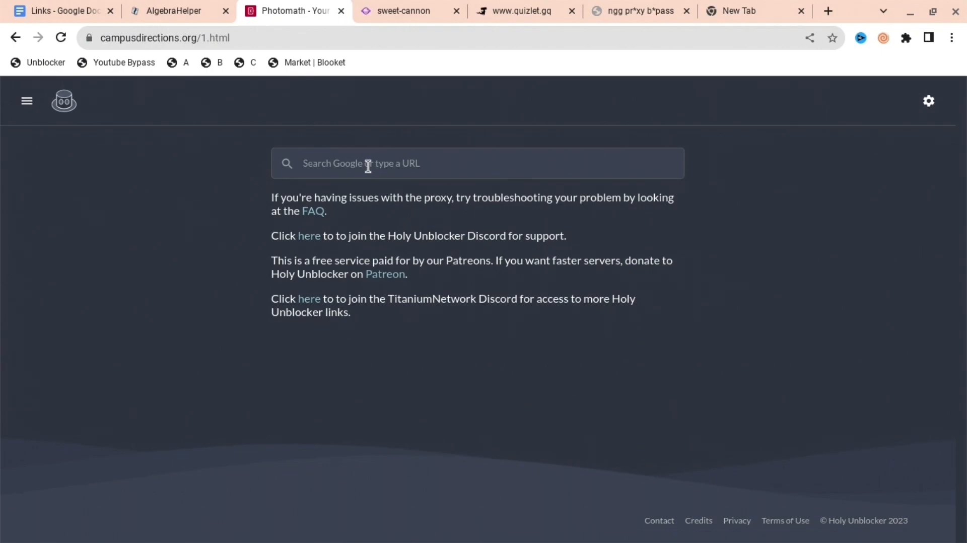
Step: Search 'discord' in Holy Unblocker and check the Nebula tab where Google loaded
type("discord")
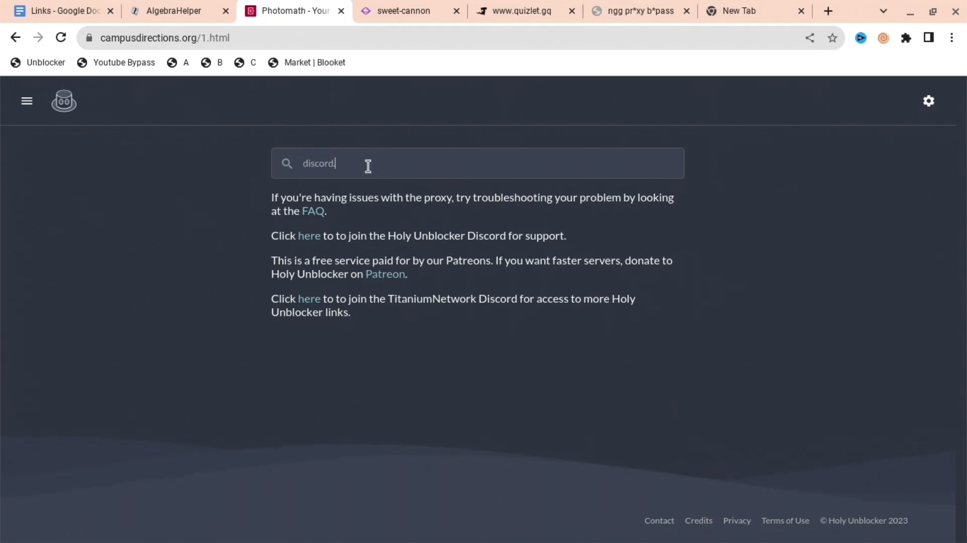
left_click(178, 11)
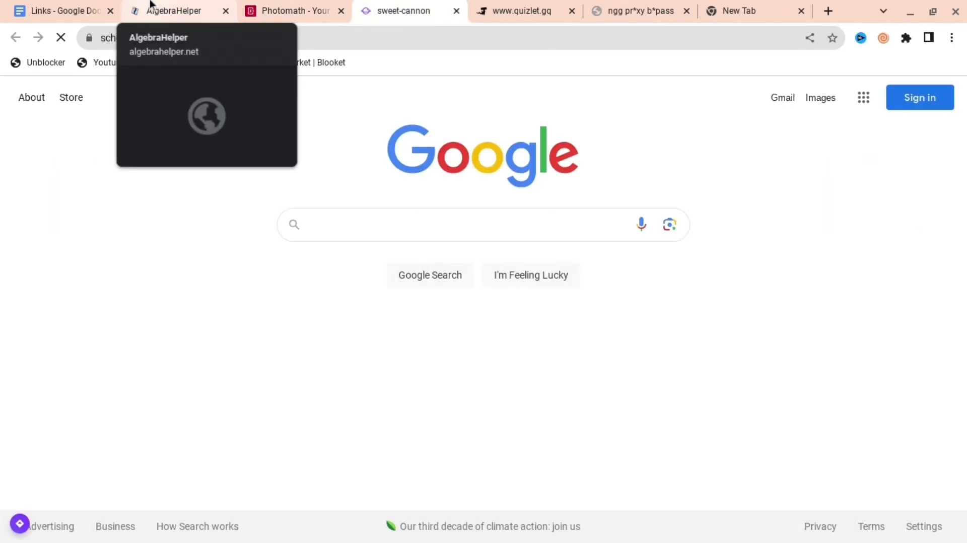
Step: View the AlgebraHelper games site and land on the Links Google Doc of proxy URLs
left_click(174, 10)
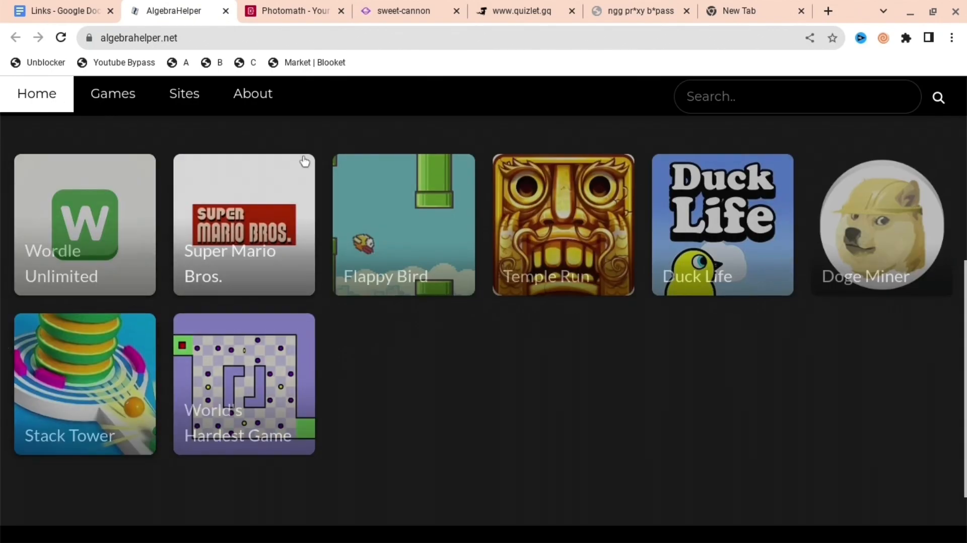
left_click(59, 10)
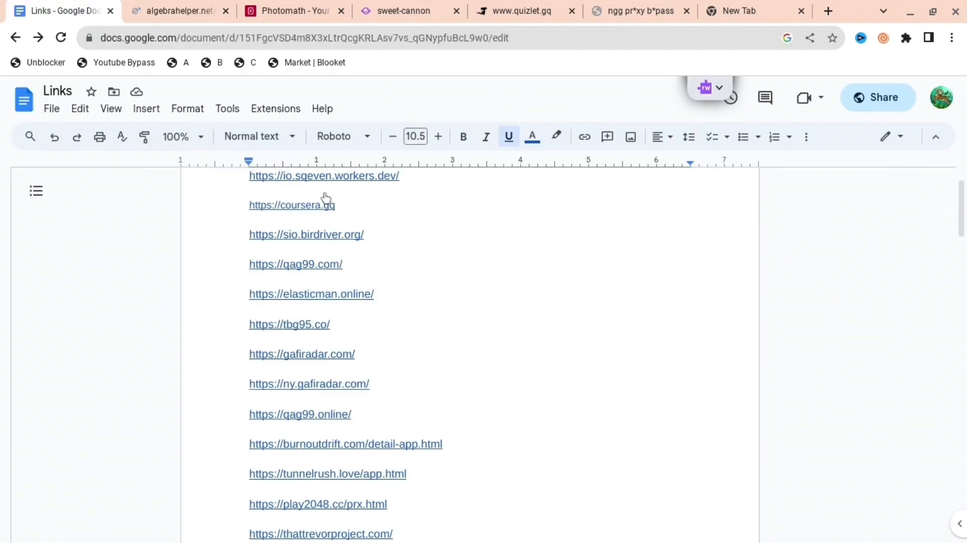
scroll("down", 3)
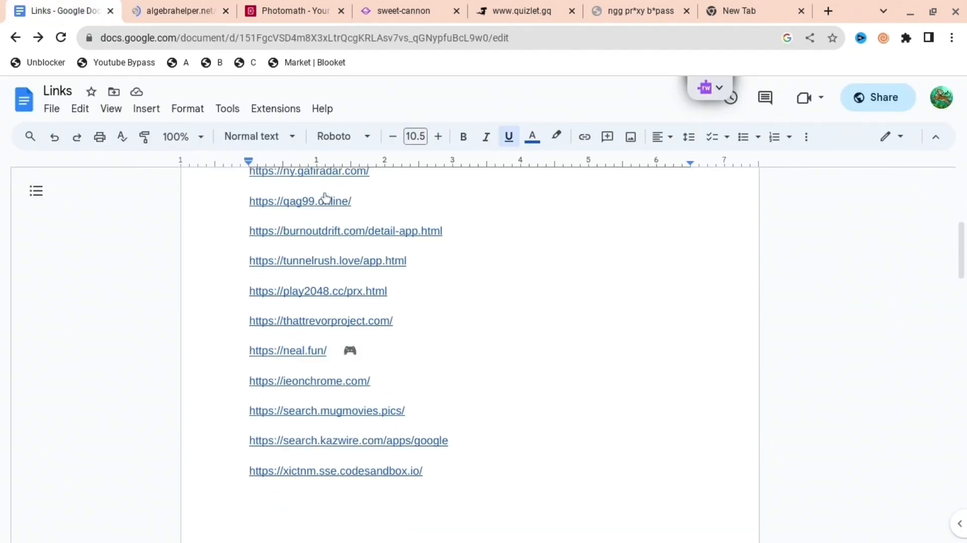
scroll("down", 3)
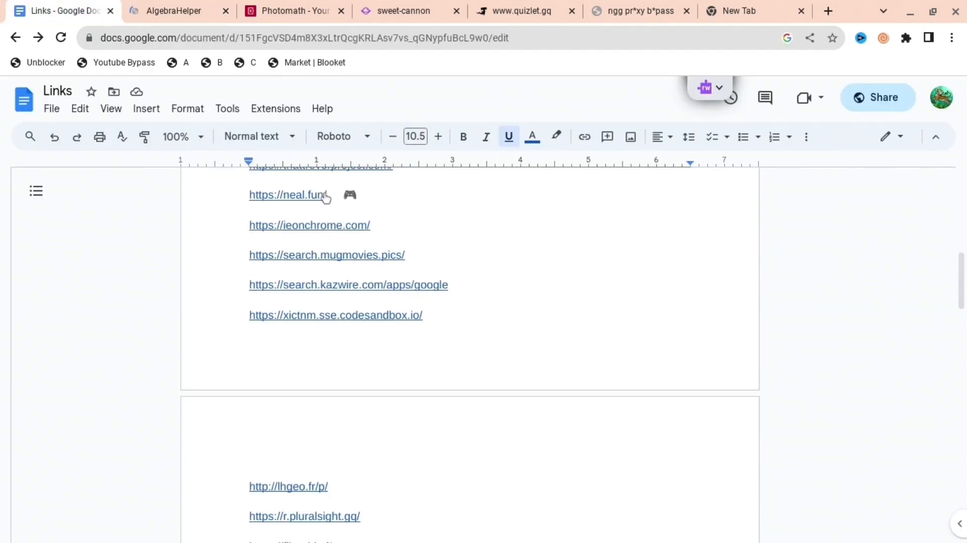
scroll("down", 3)
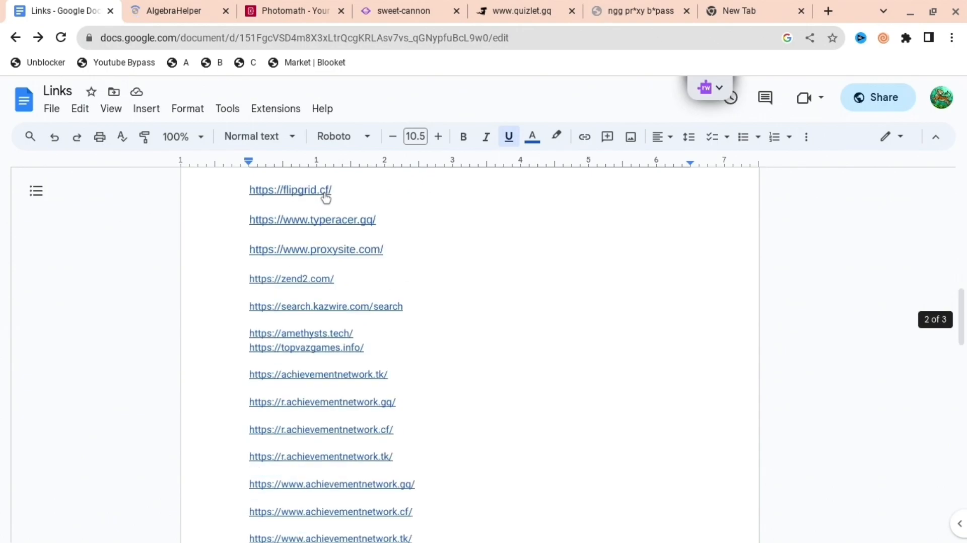
scroll("down", 3)
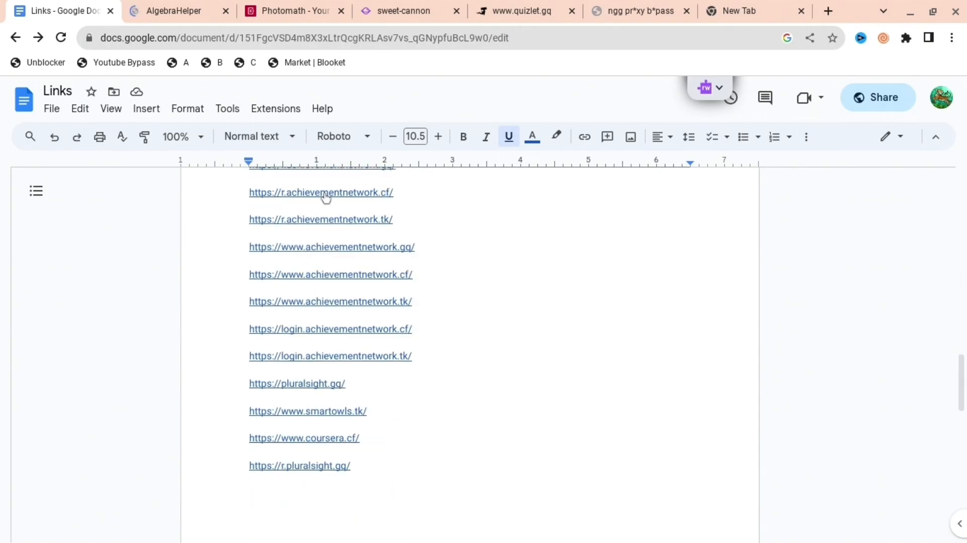